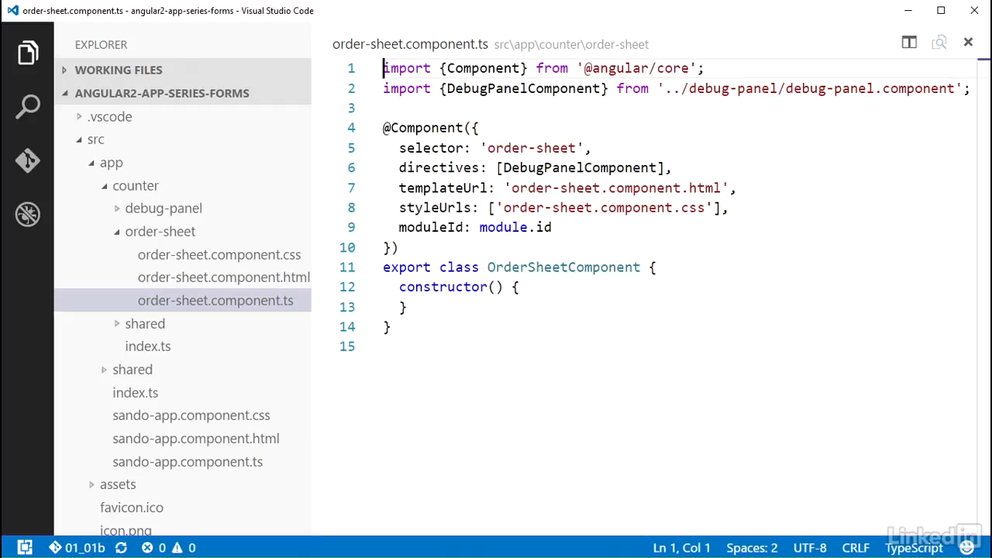
pyautogui.write('import {C')
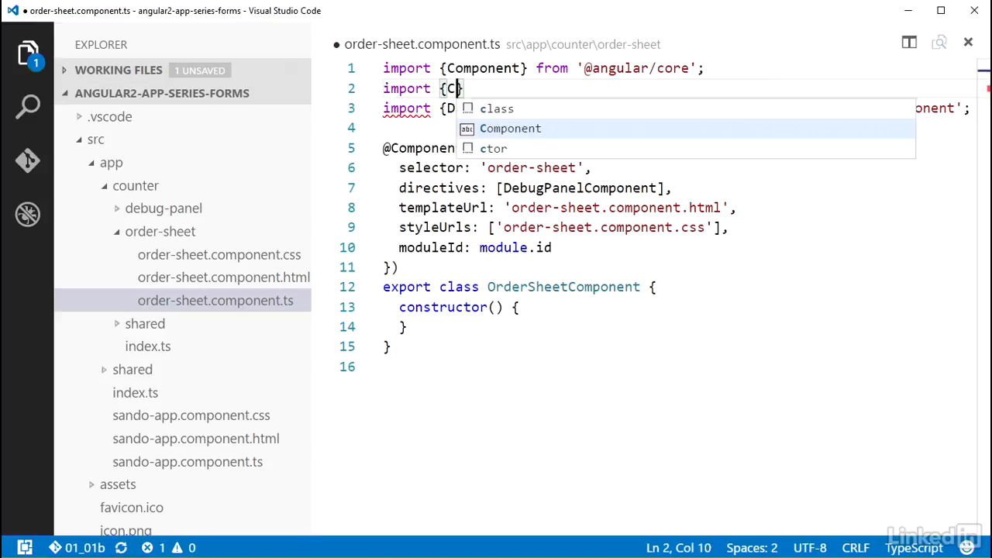
pyautogui.write('ontrolGroup')
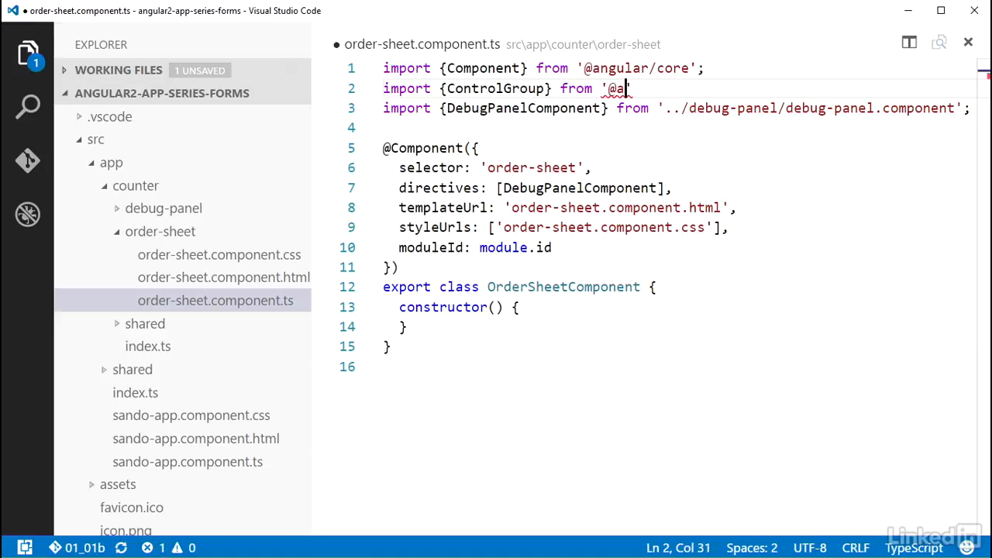
pyautogui.write('ngular/common')
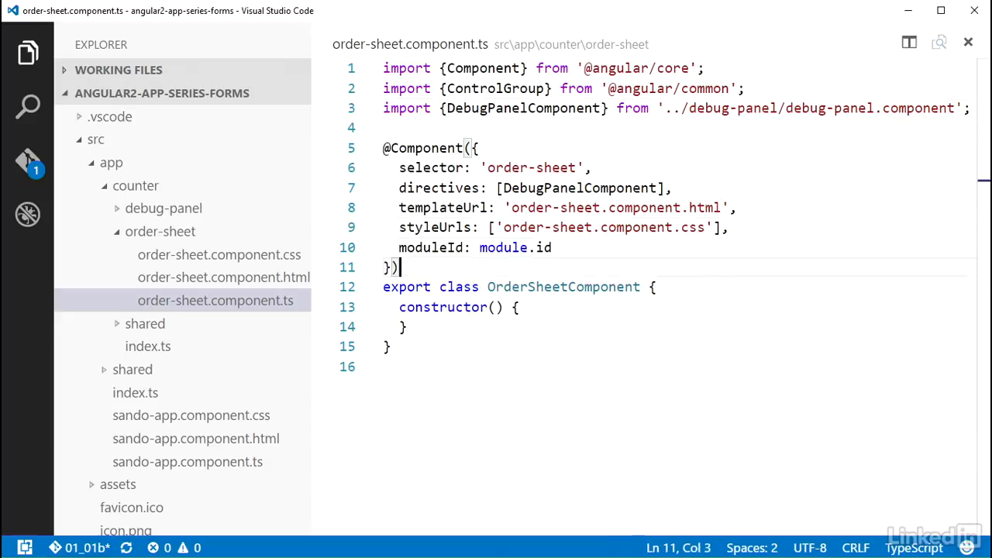
# Declare an orderSheetForm member above the constructor and save the file.
pyautogui.write('order')
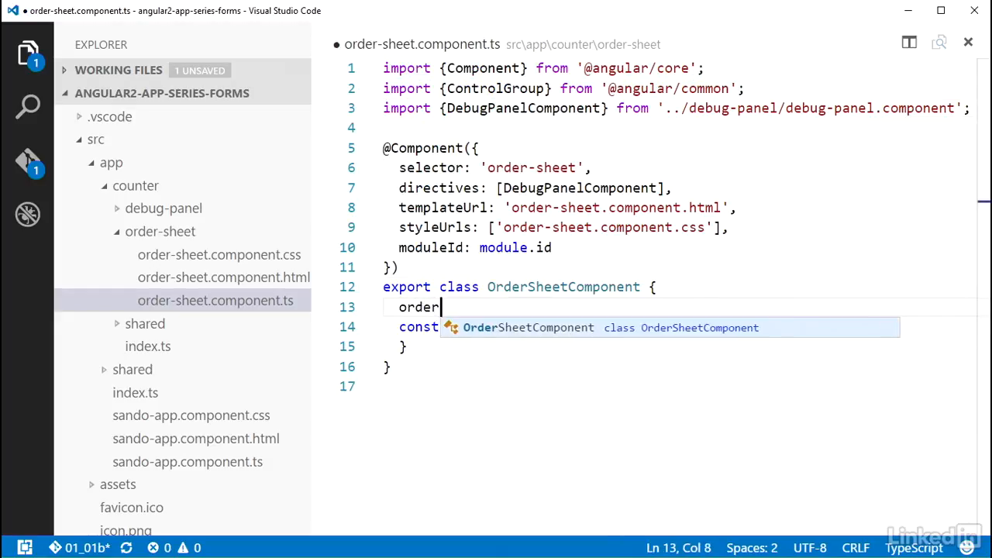
pyautogui.write('SheetForm')
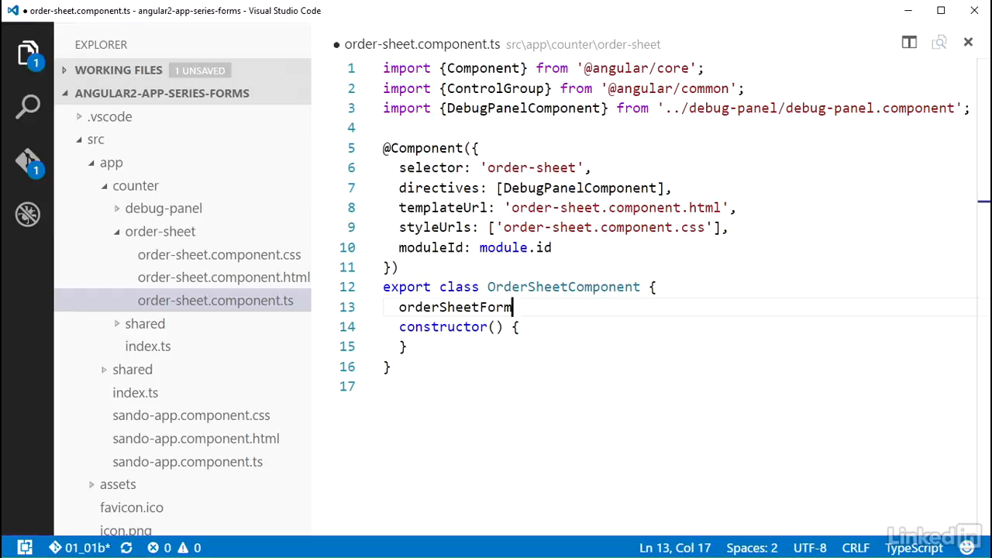
pyautogui.press('ctrl+s')
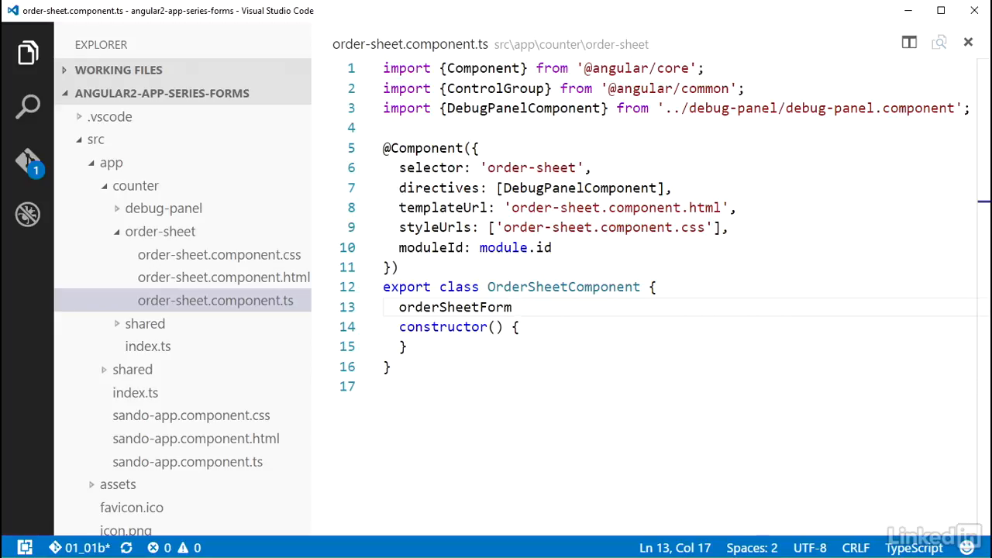
# Type orderSheetForm as ControlGroup, leaving a blank line before the constructor.
pyautogui.write(': ControlGroup;')
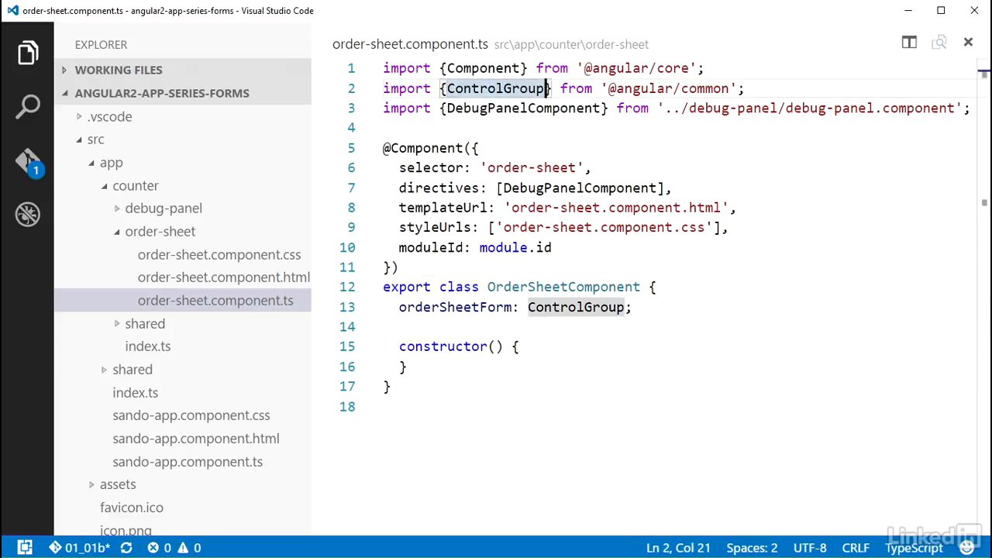
pyautogui.write(', FormBu')
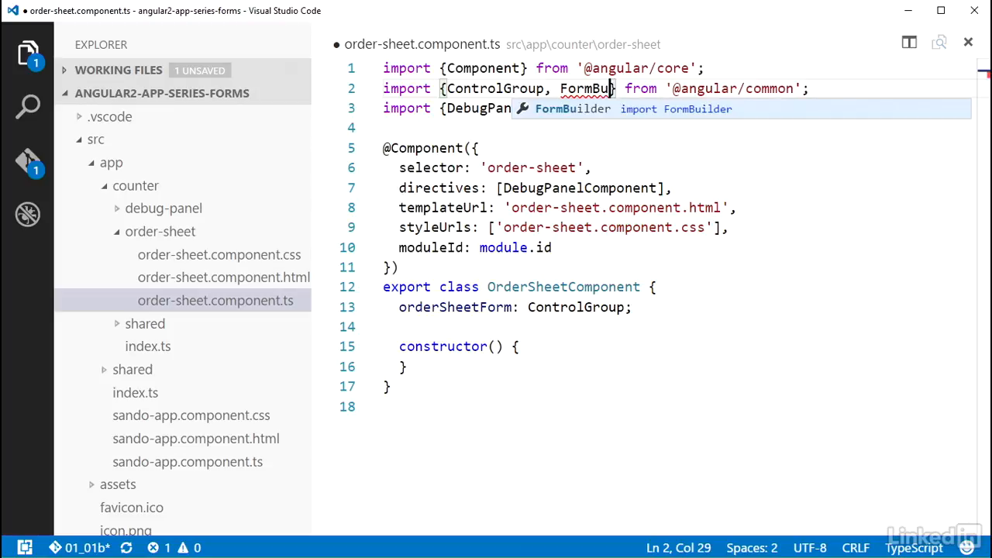
pyautogui.press('Tab')
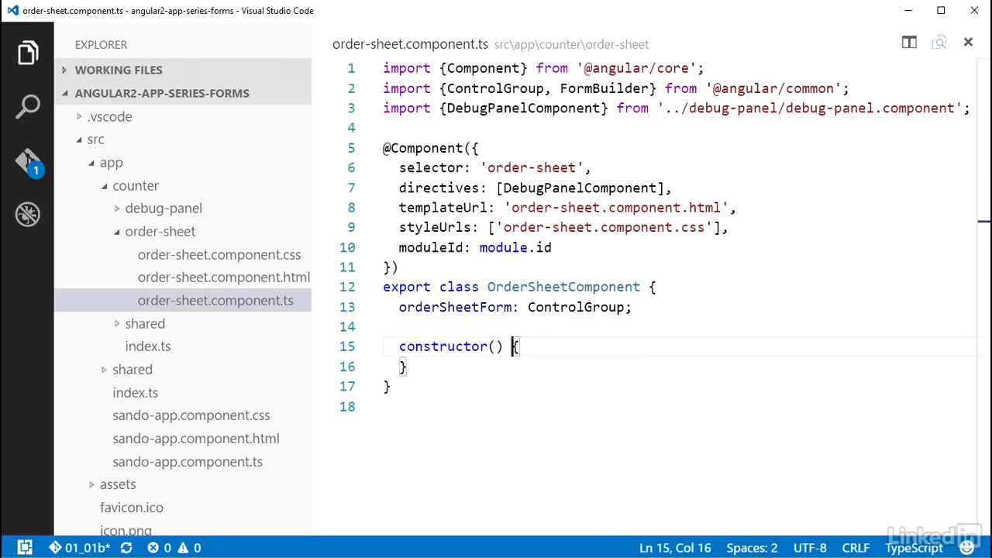
# Inject private _formBuilder: FormBuilder as a constructor parameter.
pyautogui.write('privat')
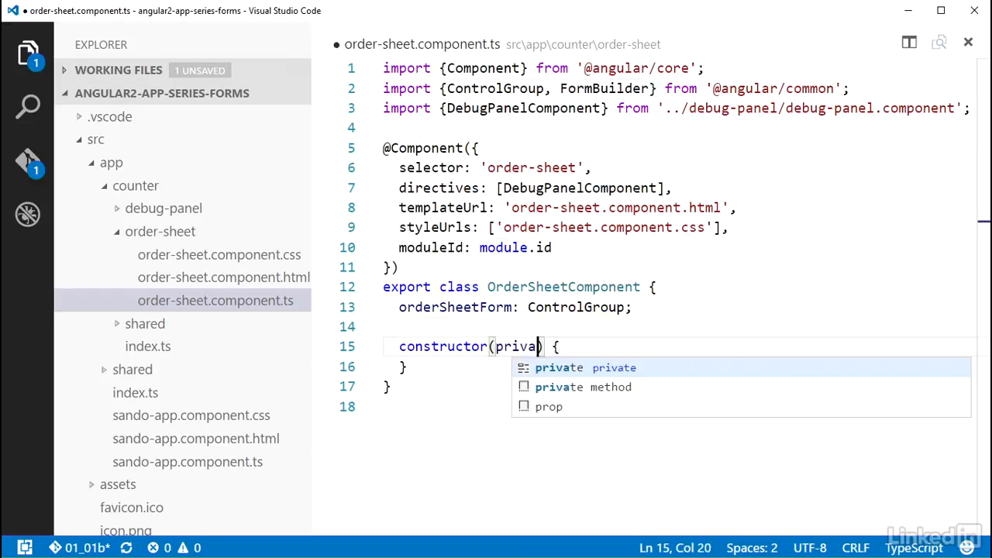
pyautogui.write('te _formBuilder: FormBuilder')
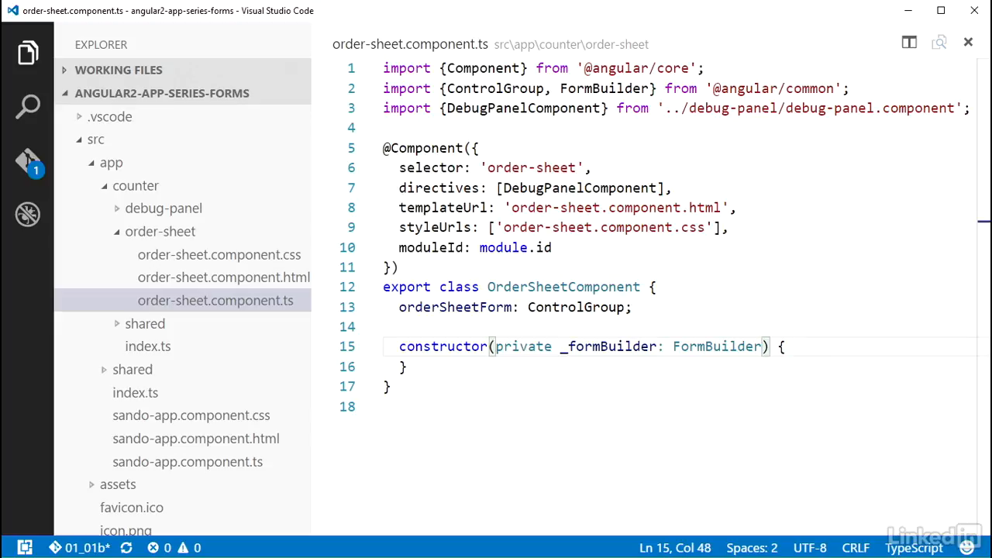
pyautogui.write('private')
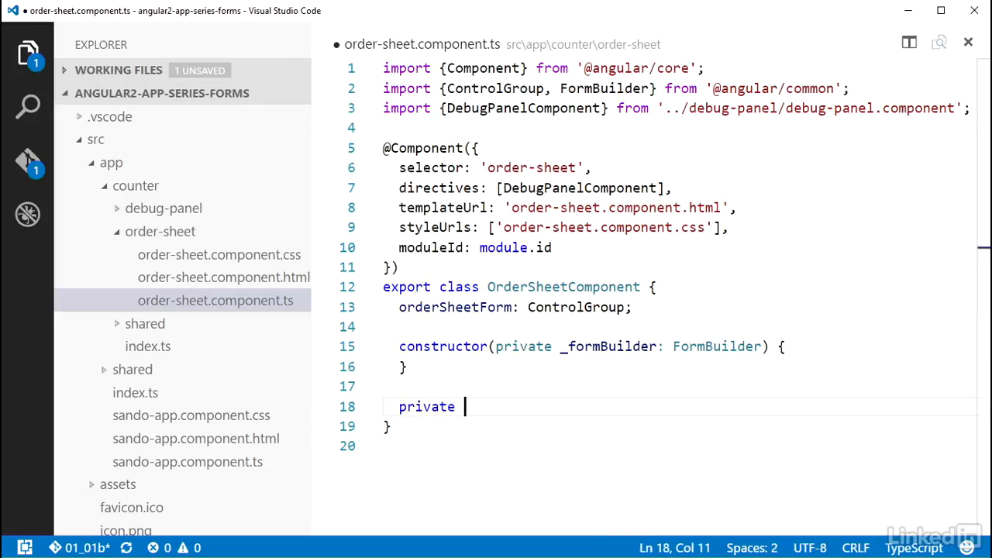
# Write an empty private _buildForm() { } method body below the constructor.
pyautogui.write('_buil')
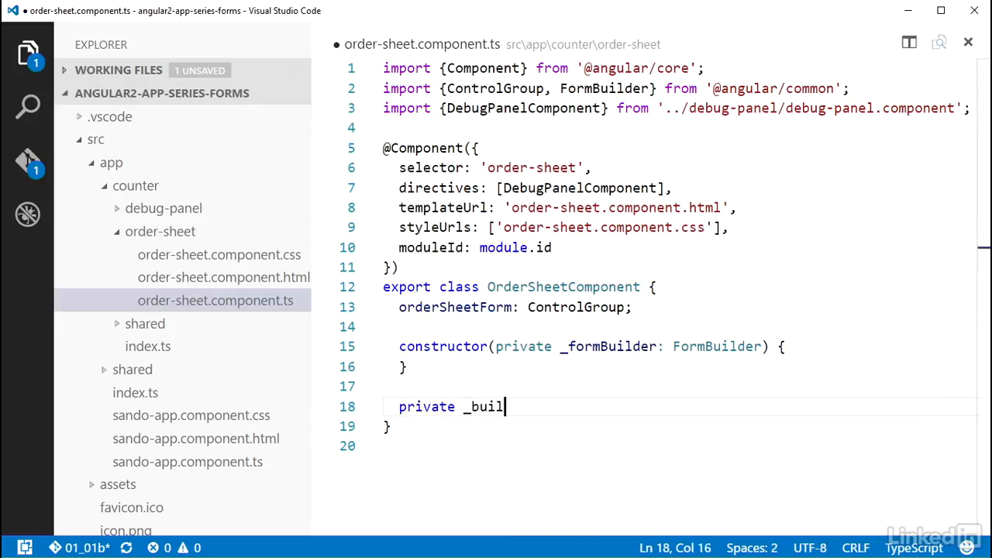
pyautogui.write('dForm()')
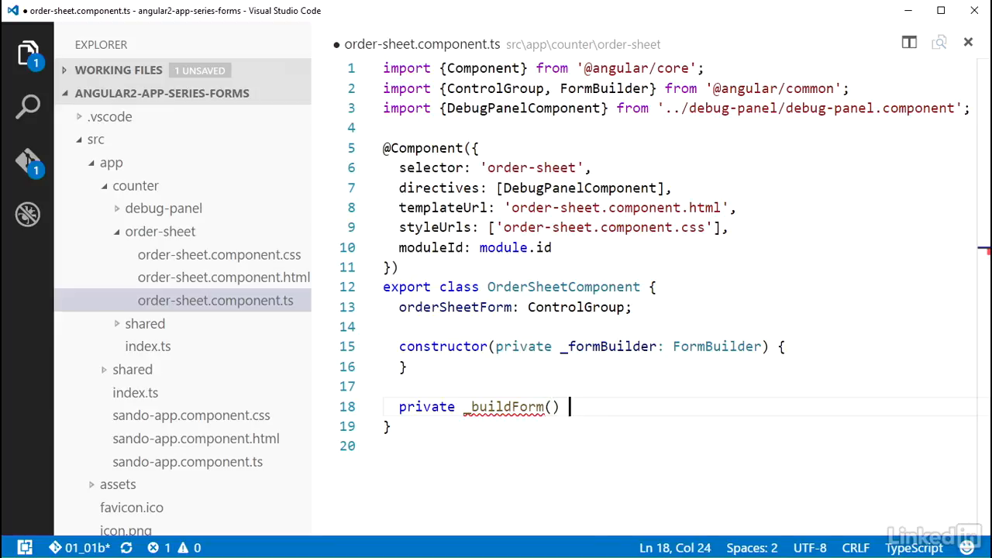
pyautogui.write('{')
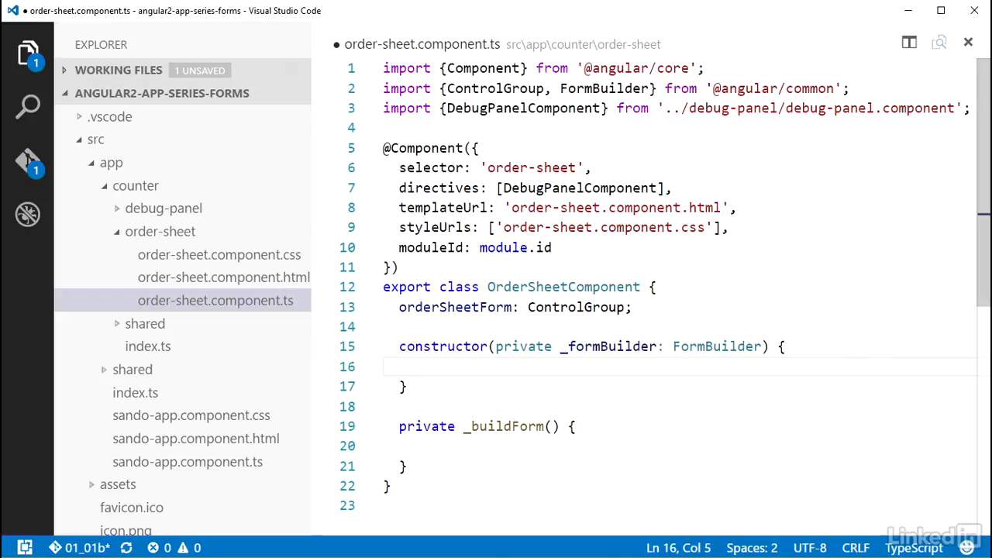
# Call this._buildForm() from the constructor.
pyautogui.write('this._buildForm()')
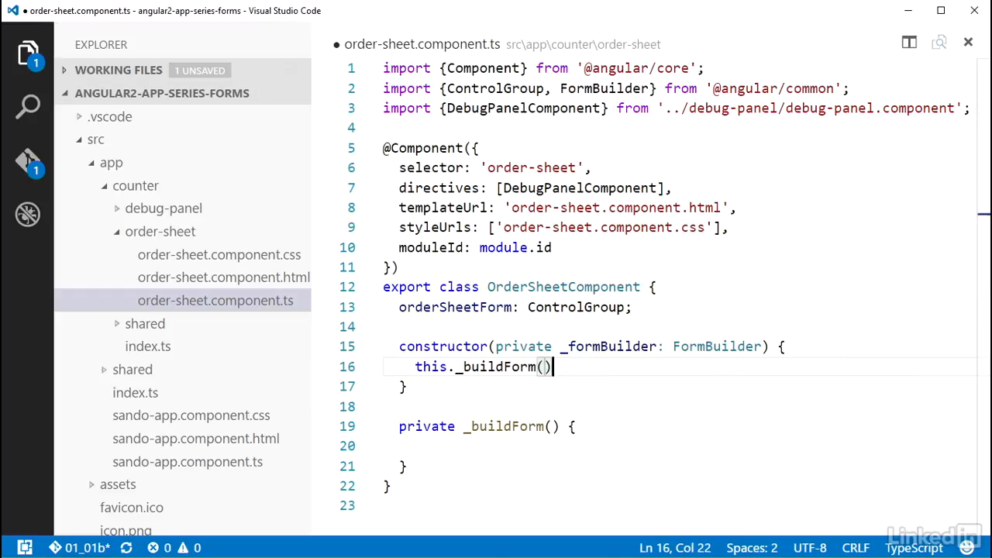
# In _buildForm, assign this.orderSheetForm = this._formBuilder.group({});.
pyautogui.write('thi')
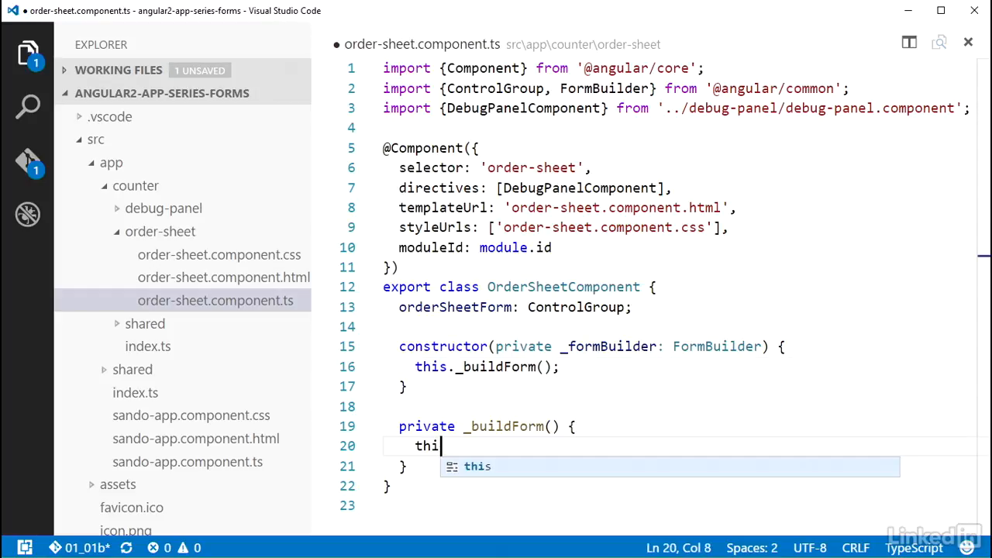
pyautogui.write('s.orderSheetForm')
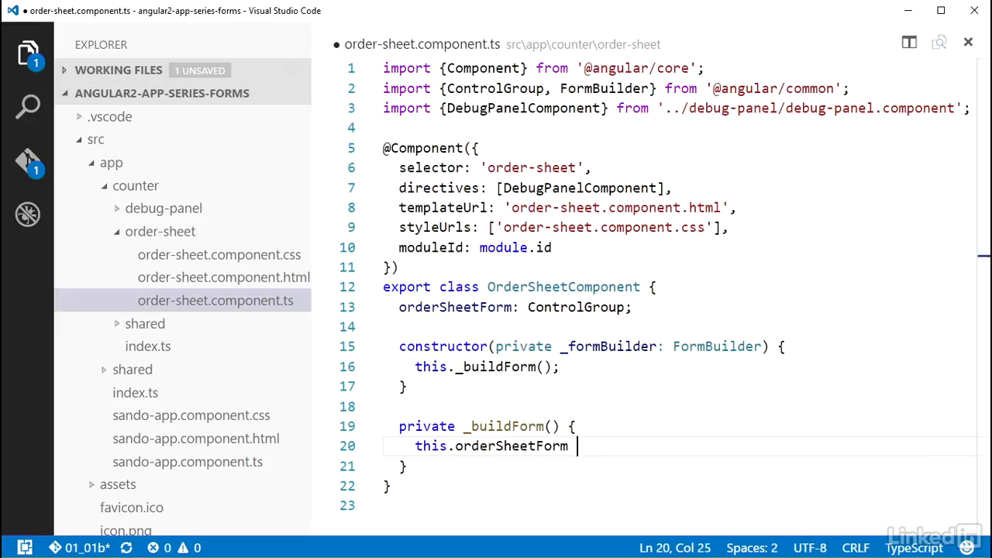
pyautogui.write('= this.')
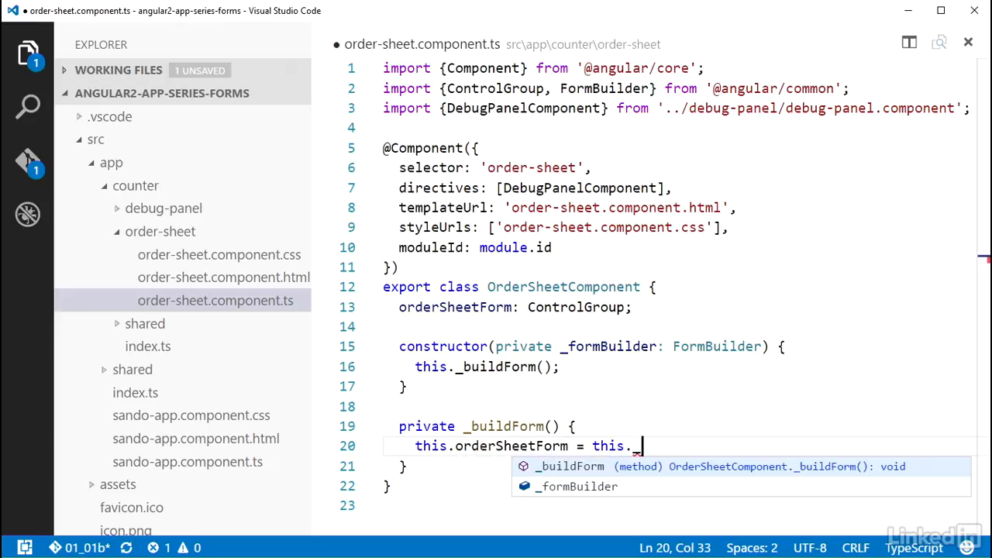
pyautogui.write('_formBuilder.group')
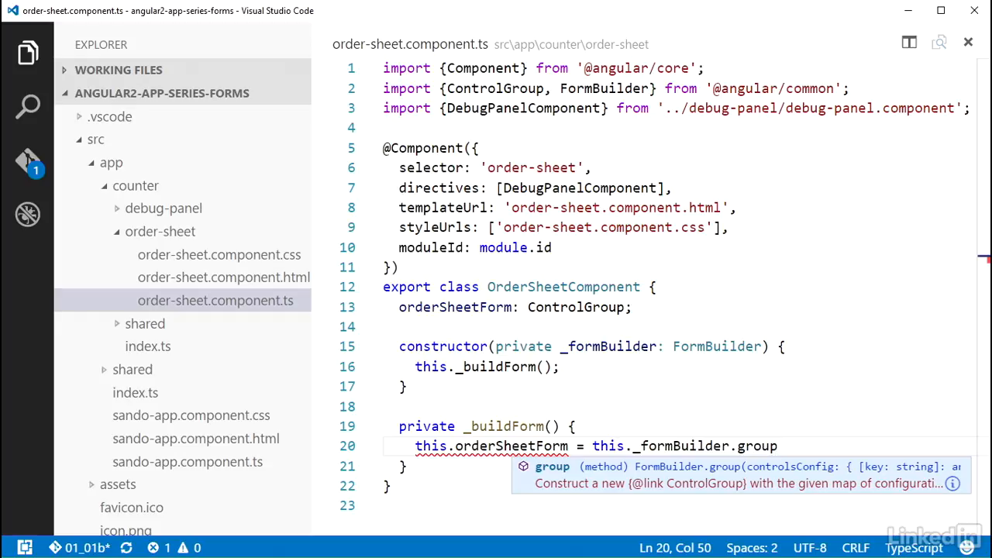
pyautogui.write('({})')
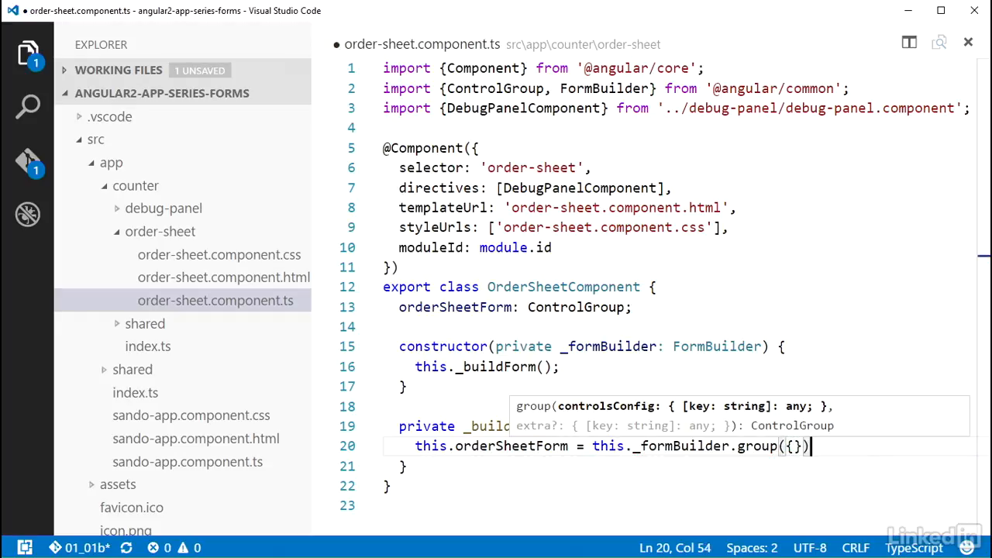